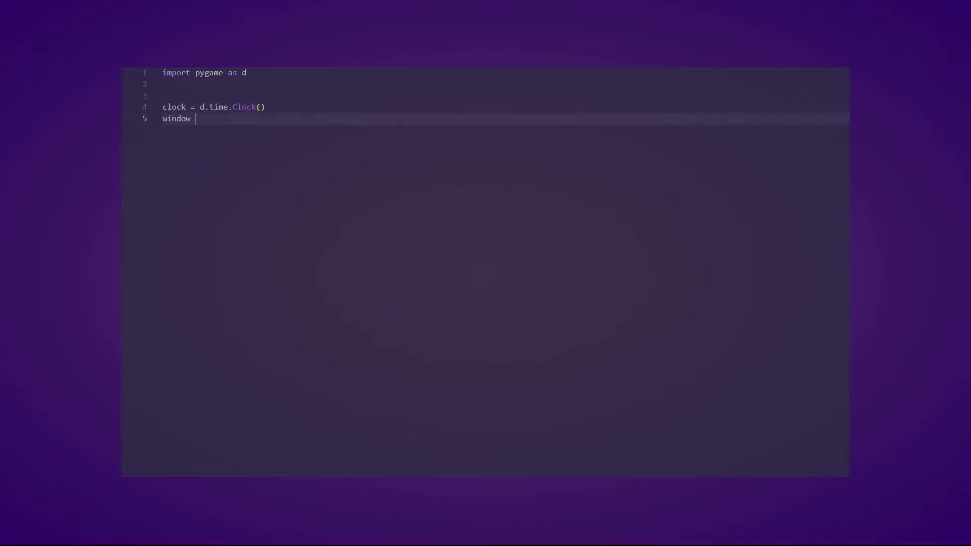
- Create the 800×800 SCALED window, load the window icon and start an empty list
type("= d.display.set_mode((800, 800), d.SCALED)")
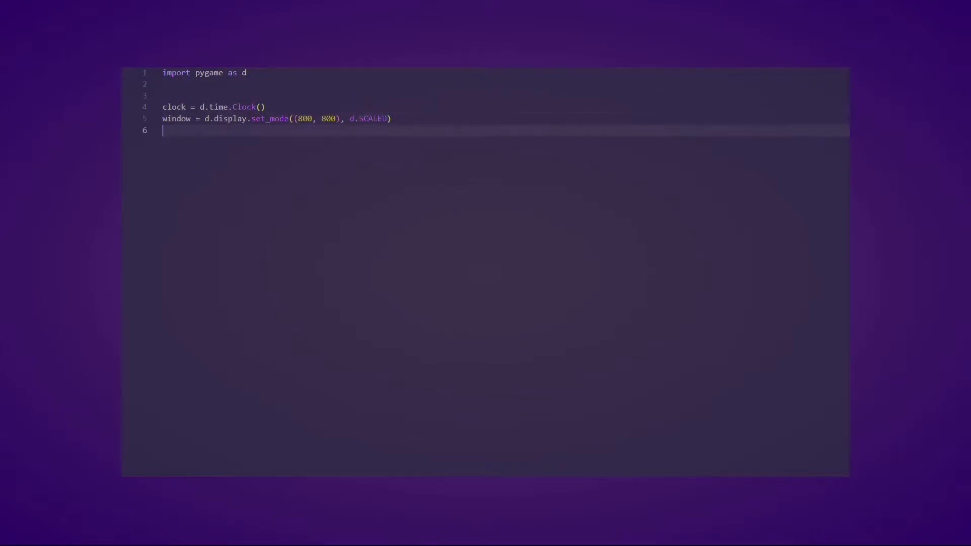
type("icon = d.image.load(\"Assets\\Icons\\WindowIconGrey.png")
type("white = d.Color(255,255,255")
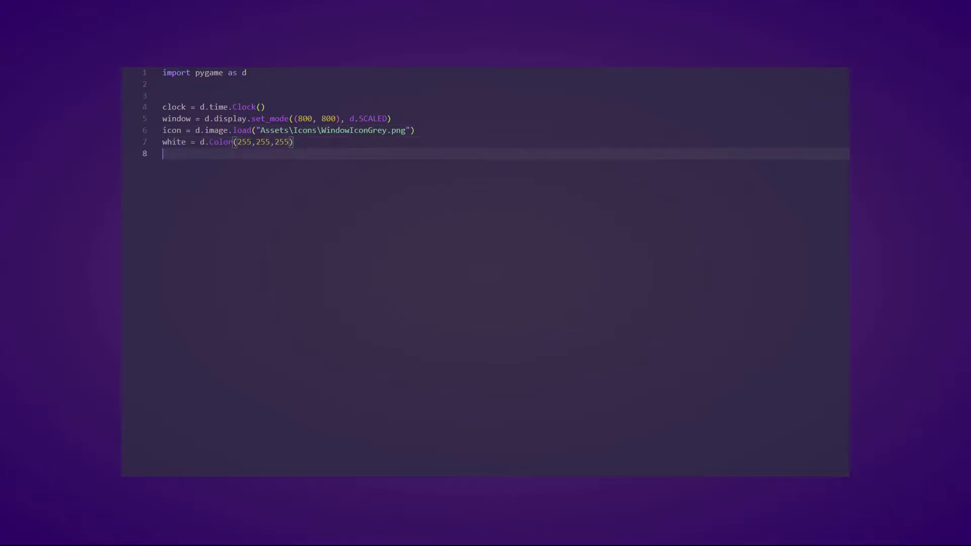
type("list = []")
type("\"\"\"Initializes with a FEN string or a custom-format\"\"")
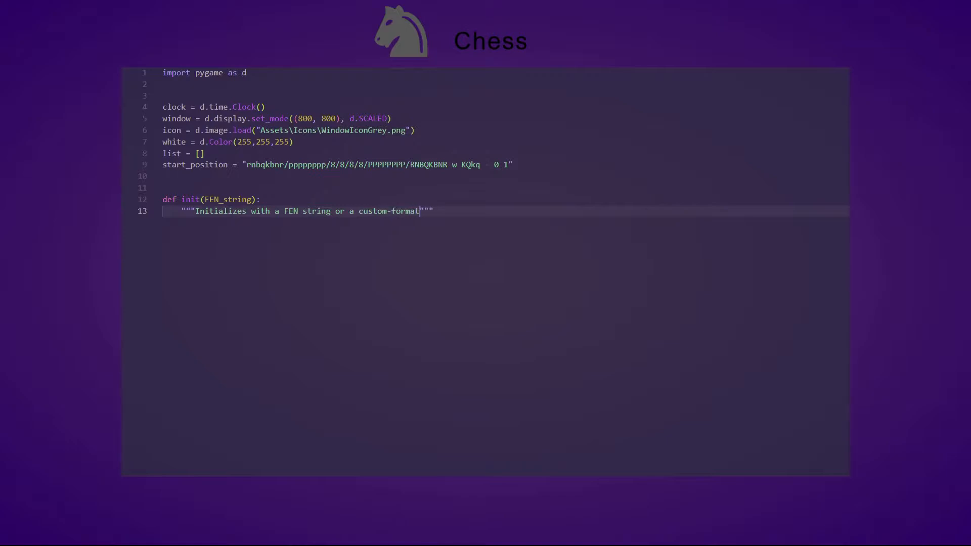
- Write the init function's main loop that keeps running until Escape is pressed
type("list from this file\"\"\"")
type("running =")
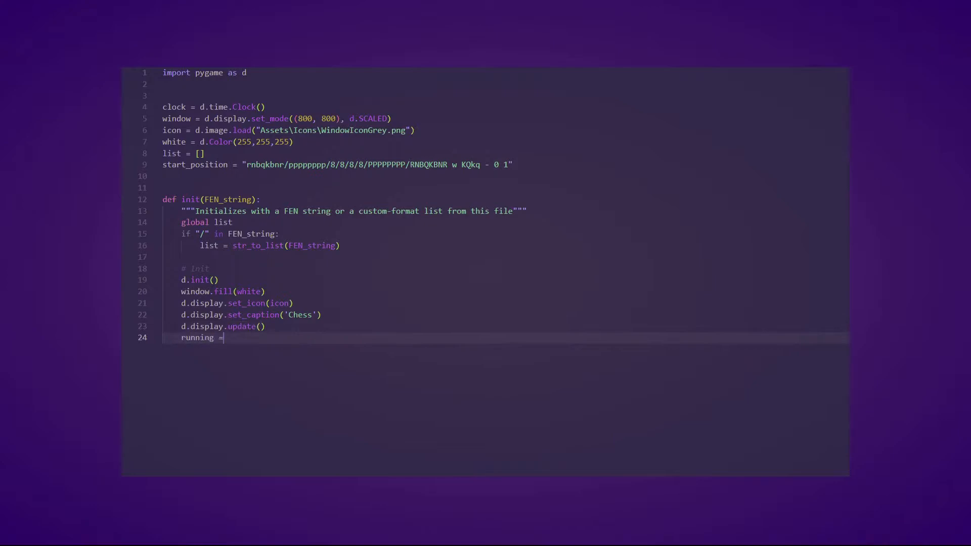
type("True")
type("if (event.type")
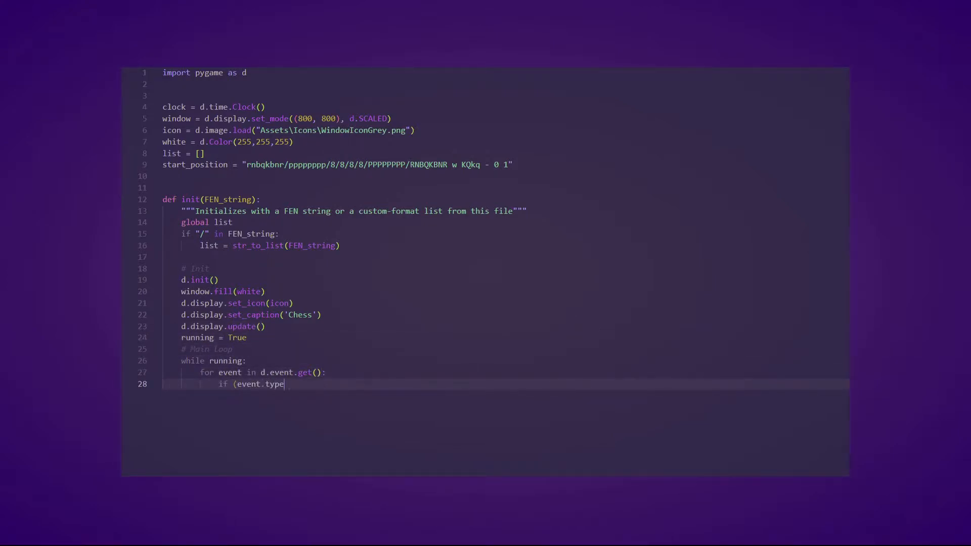
type("== d.KEYDOWN and event.key == d.K_ESCAPE) or (event.type == d.QUIT): # You can press Esc to quit ap")
type("init(start_")
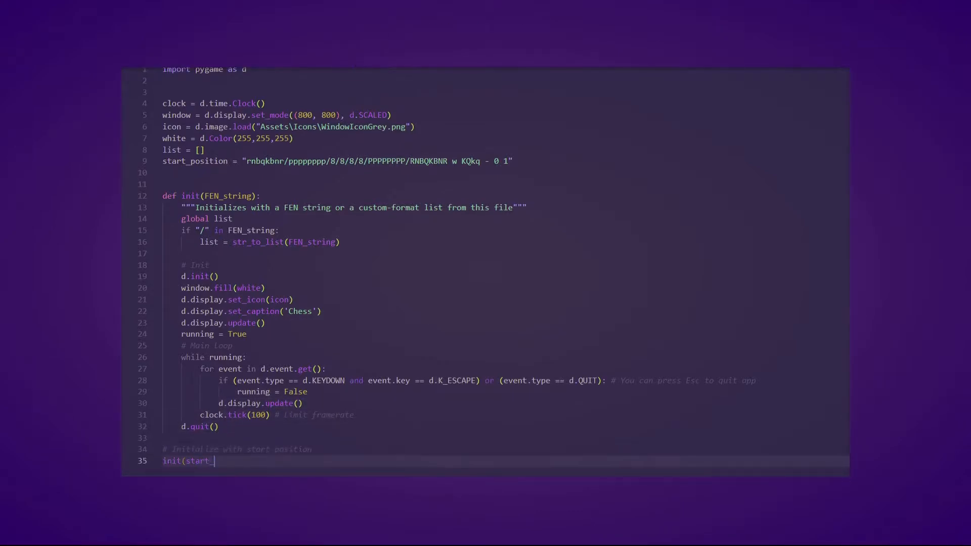
- Begin str_to_list with an 8×8 position_list of zeros built from the FEN position
type("position")
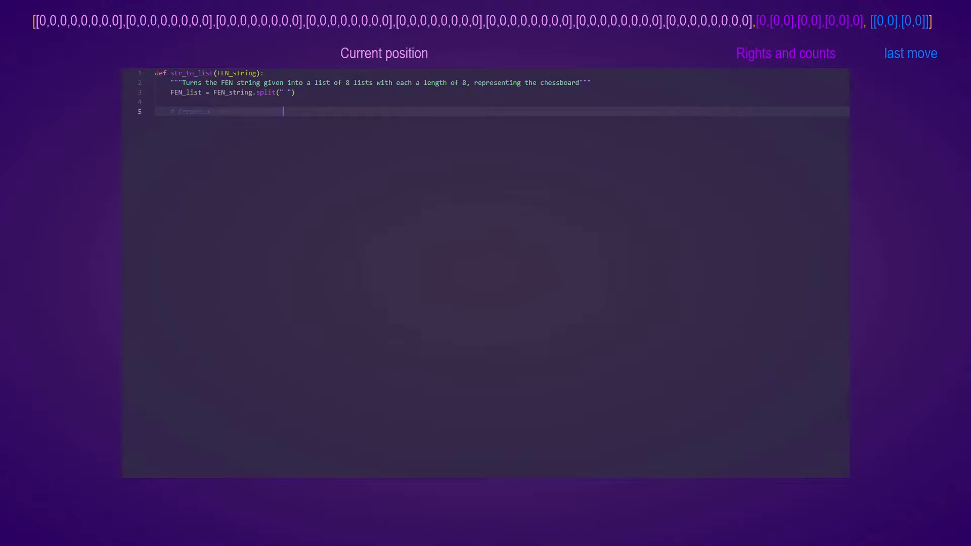
type("position_list = [[0,0,0,0,0,0,0,0],[0,0,0,0,0,0,0,0],[0,0,0,0,0\"\"\"")
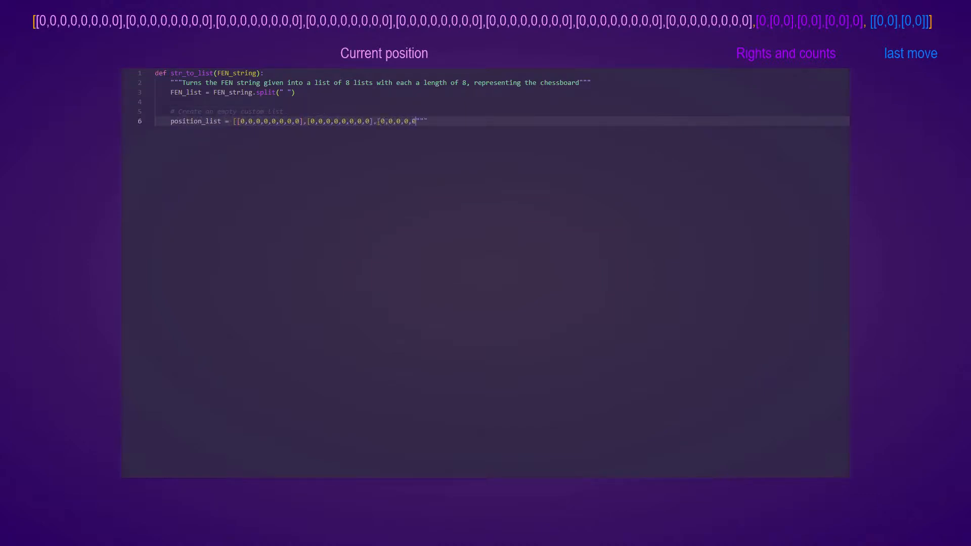
type(",[0,0,0,0,0,0,0,0],[0,0,0,0,0,0,0,0],[0,0,0,0,0,0,0,0],[0,0,0,0,0,0,0,0],[0,0,0,0,0,0,0,0],")
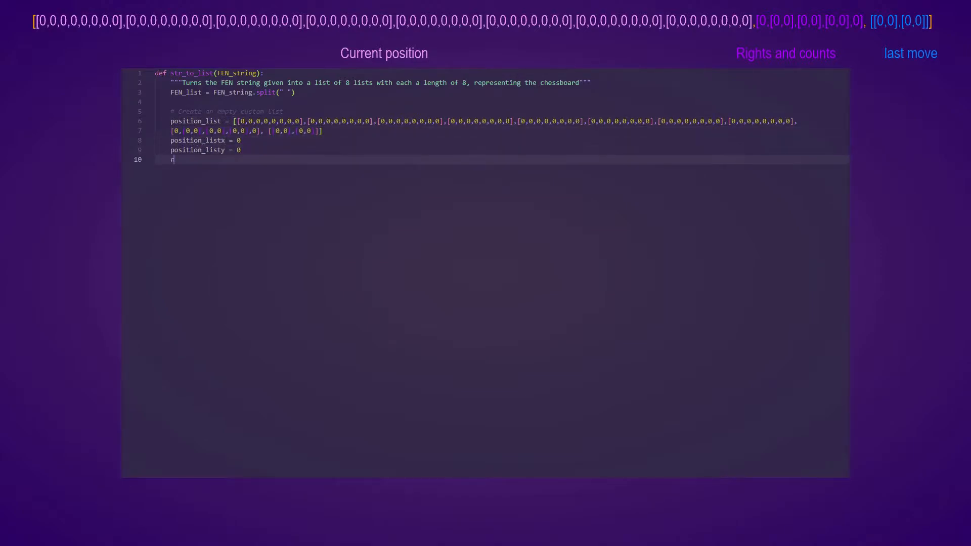
- Add the rank numbers list, loop over FEN_list[0] and set castling-rights entries like position_list[8][2][0]=1
type("numbers = [\"1\",\"2\",\"3\",\"4\",\"5\",\"6\",\"7\",\"8\"]")
type("for x in FEN_lis")
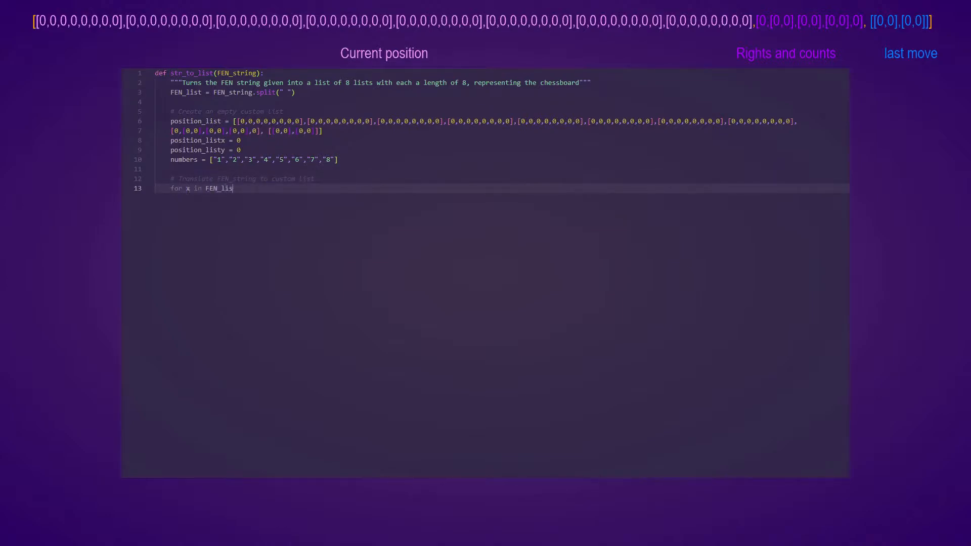
type("[0]:")
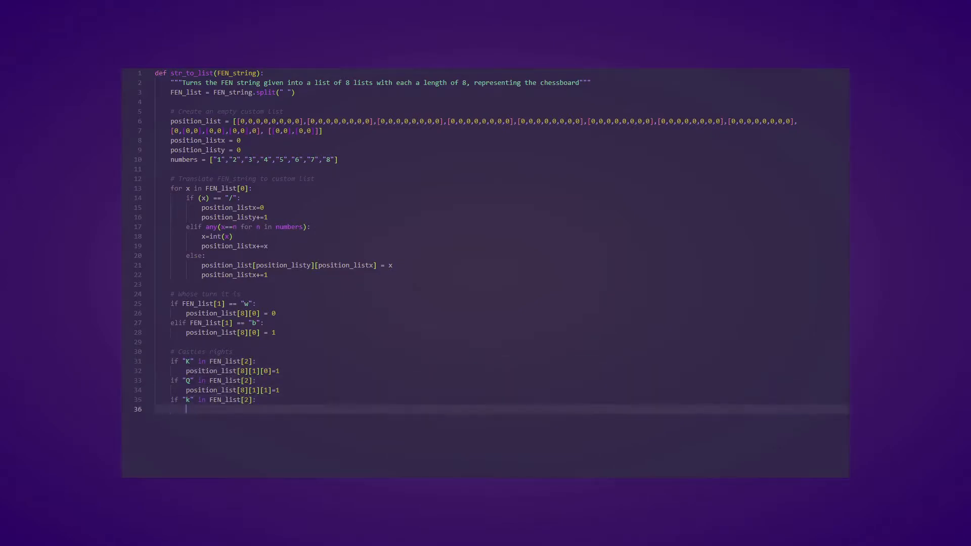
type("position_list[8][2][0]=1")
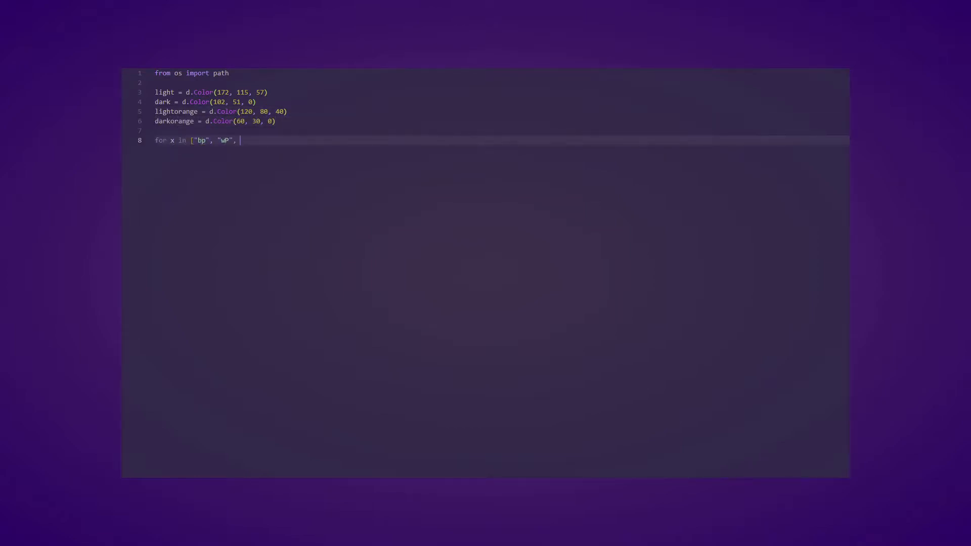
- List every piece name for loading, then draw light squares and blit pieces with their xy offsets in draw_board
type("\"bn\", \"wN\", \"bb\", \"wB\", \"br\", \"wR\", \"bq\", \"wQ\", \"bk\", \"wK\"]:")
type("d.dr")
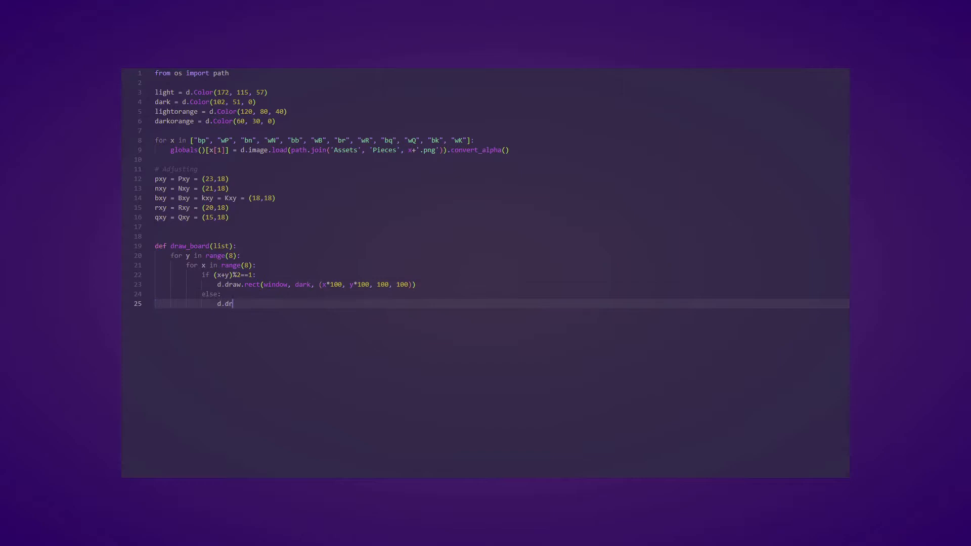
type("aw.rect(window, light, (x*100, y*100, 100, 100")
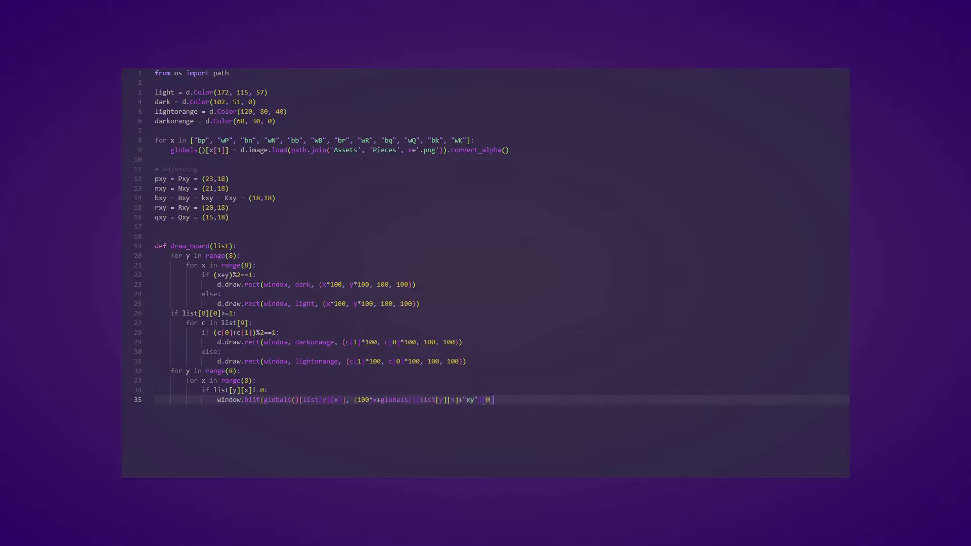
type(",100*y+globals()[list[y][x]+\"xy\"][1])")
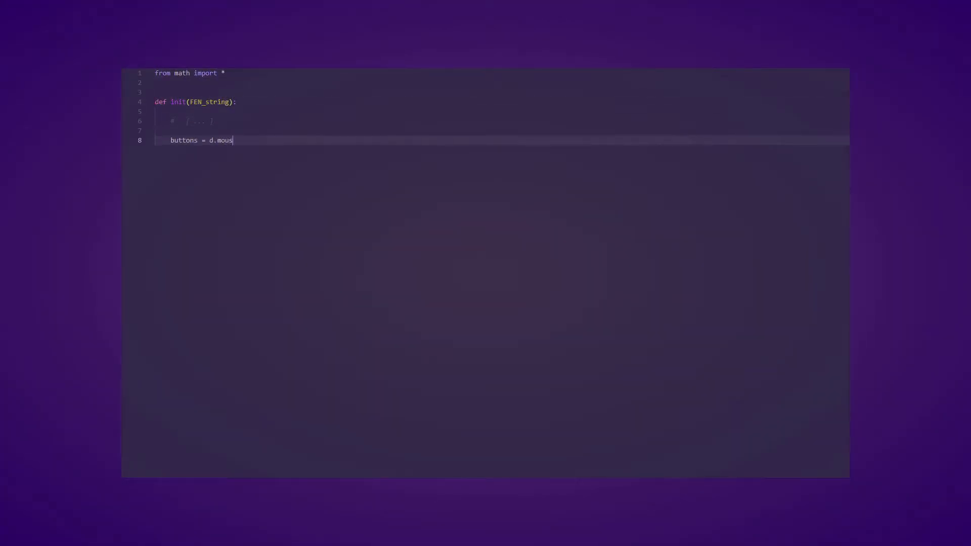
- Read five mouse buttons with d.mouse.get_pressed(5) and start the while True event loop
type("e.get_pressed(5)")
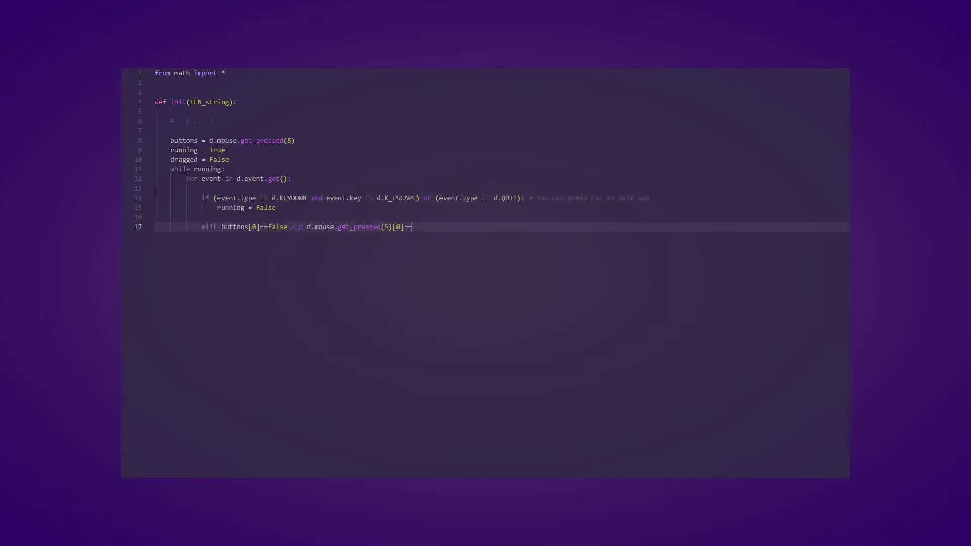
type("True:")
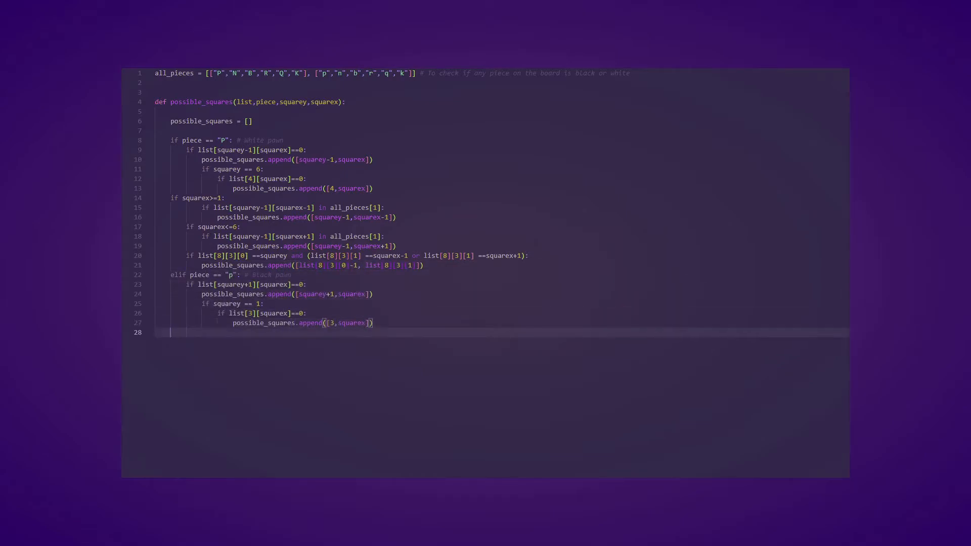
- Add knight, bishop, rook and queen move branches with squarex bounds checks (>=1, <=6)
type("if squarex>=1:")
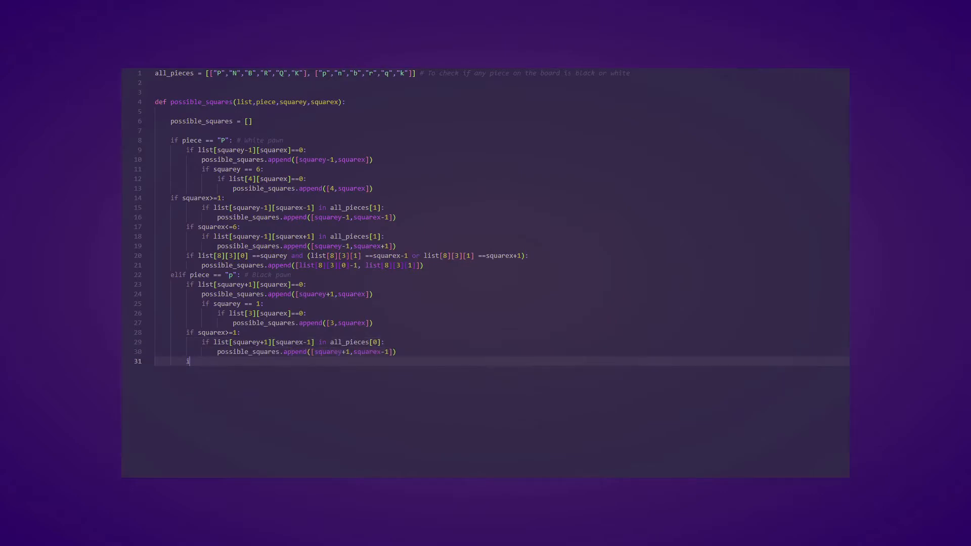
type("if squarex<=6:")
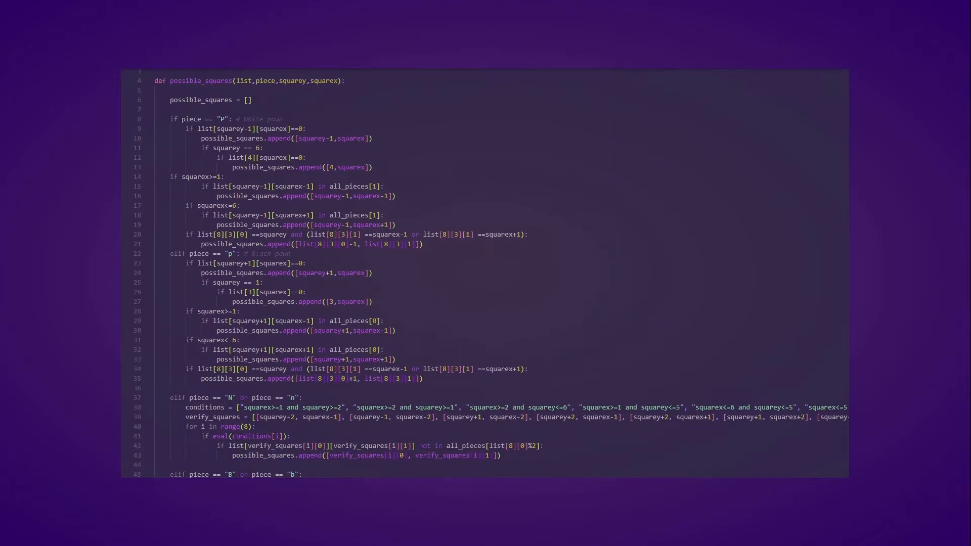
scroll("down", 3)
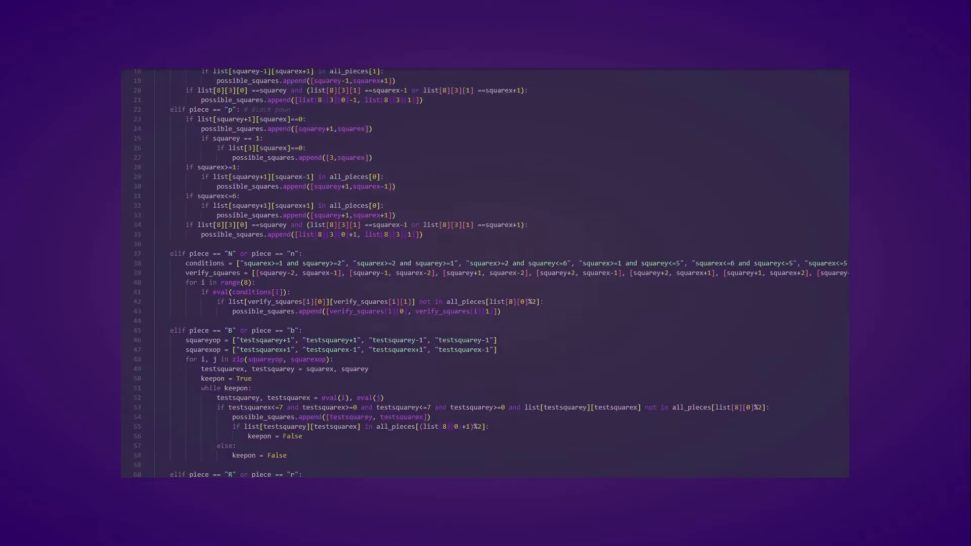
scroll("down", 3)
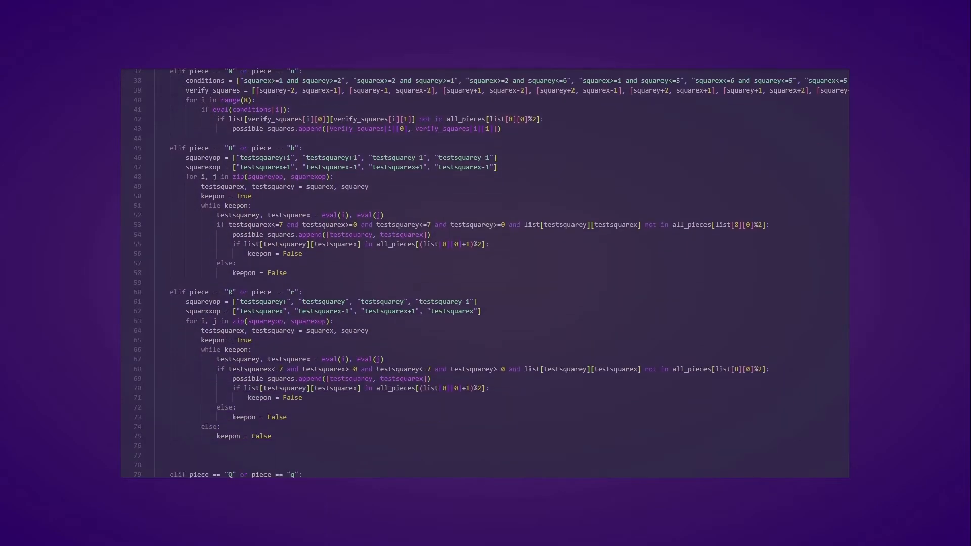
scroll("down", 3)
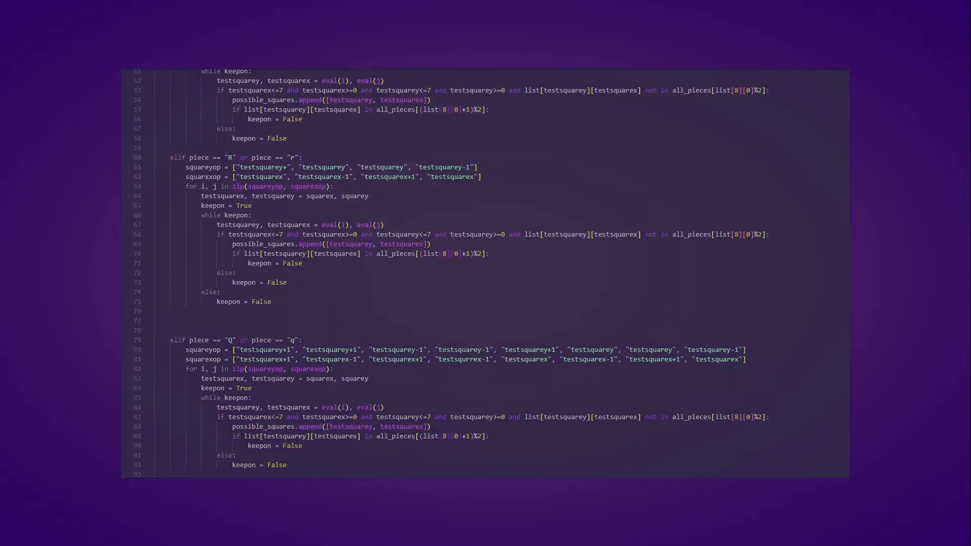
scroll("down", 3)
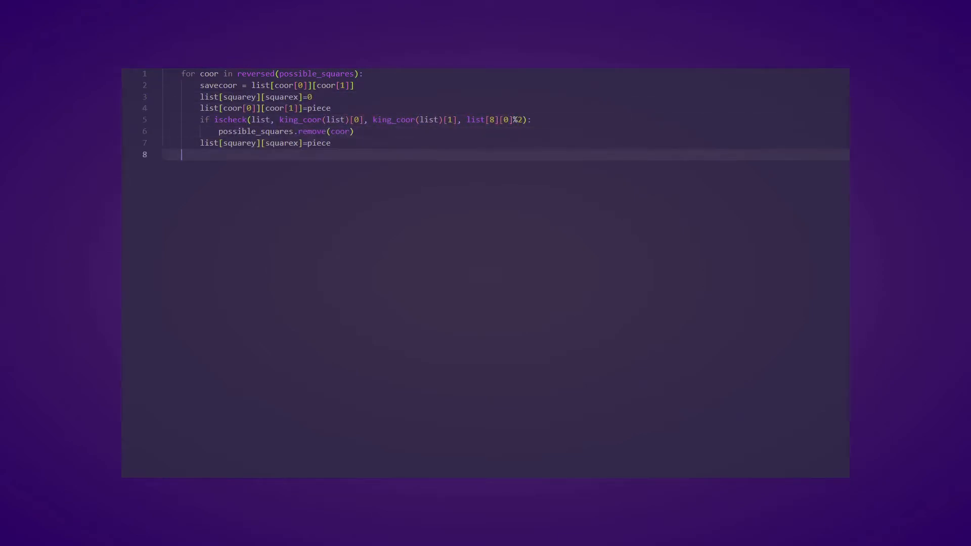
- Restore the saved square after testing ischeck, then loop over range(8) in king_coor to locate the king
type("list[coor[0]][coor[1]]=savecoor")
type("for y i")
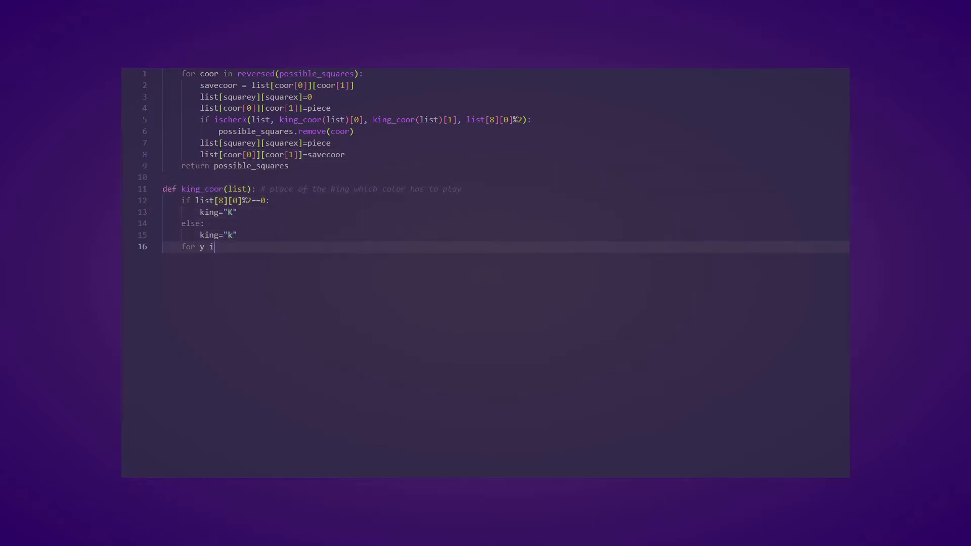
type("n range(8):")
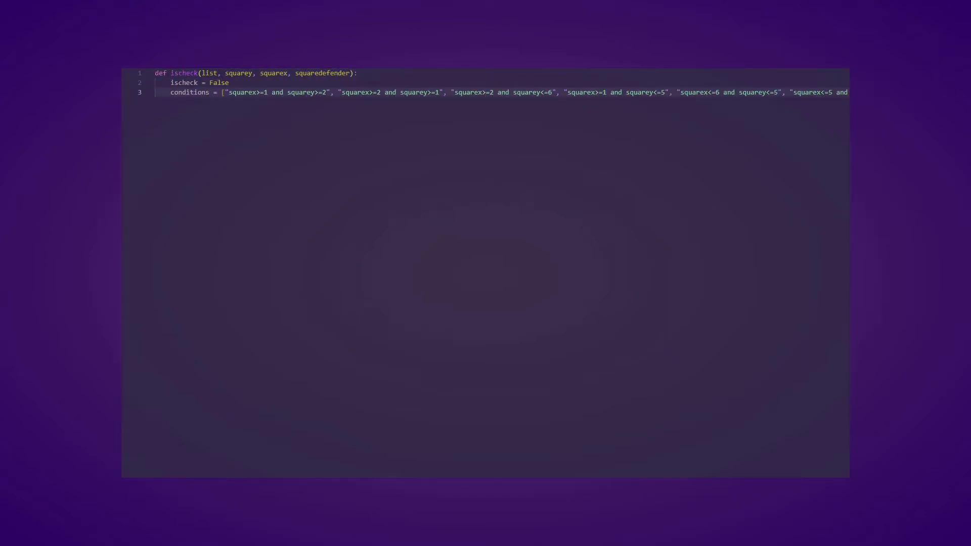
- Write ischeck with knight verify_squares, squareyop direction strings and the sliding-piece else branch
type("verify_squares = [[squarey-2, squarex-1], [squarey-1, squarex-2], [squarey+1, squarex-2], [squarey+2, squarex-1], [squarey+2, squarex+1], [squarey+1, squarex+2], [squarey-1,")
type("ways=0")
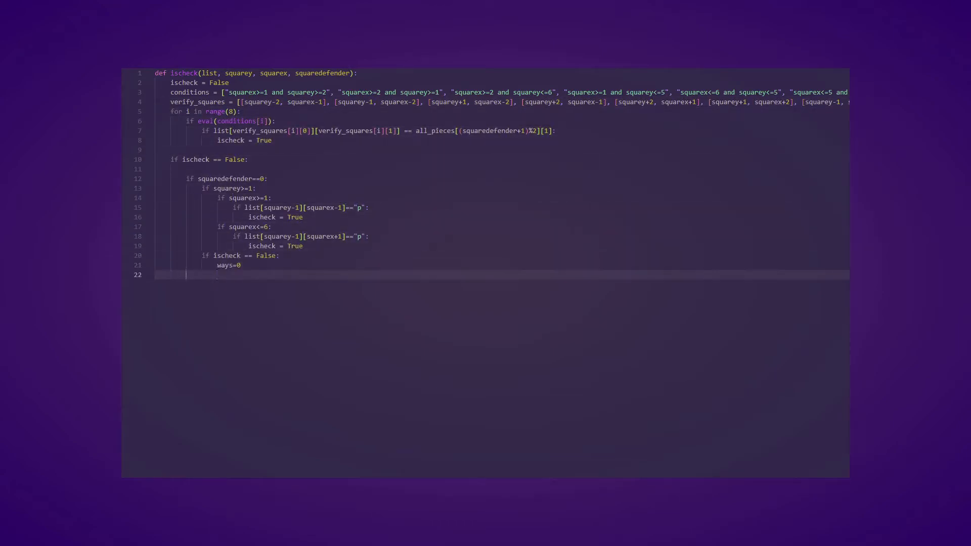
type("squareyop = [\"testsquarey+1\", \"testsquarey+1\", \"testsquarey-1\", \"testsquarey-1\", \"testsquarey+1\", \"testsquarey\", \"testsquarey\", \"testsquarey-1\"]")
type("while keepon and ischeck==Fa")
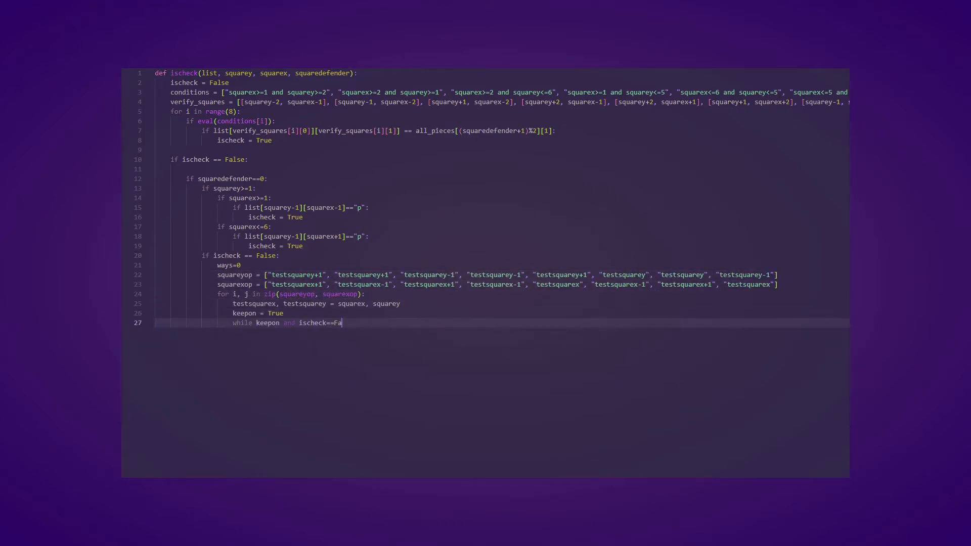
type("lse:")
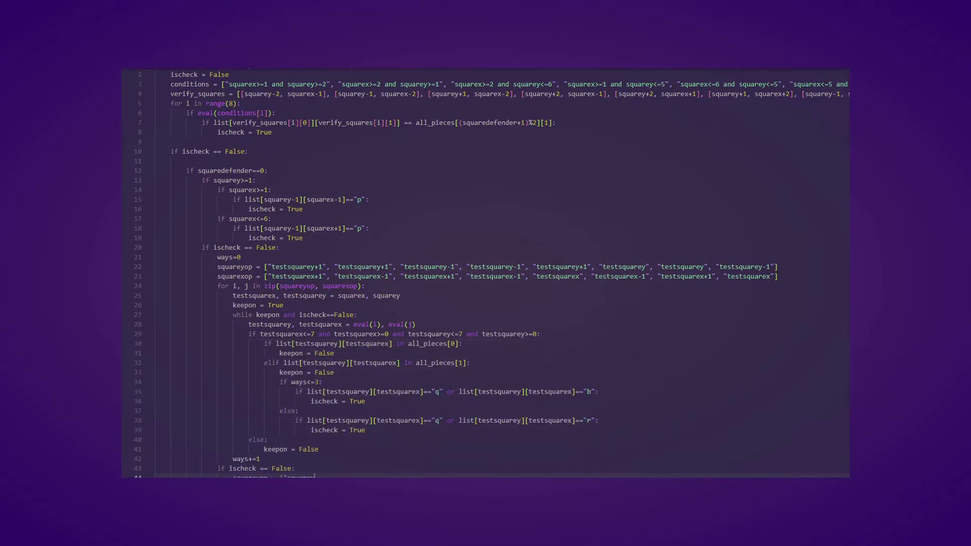
scroll("down", 3)
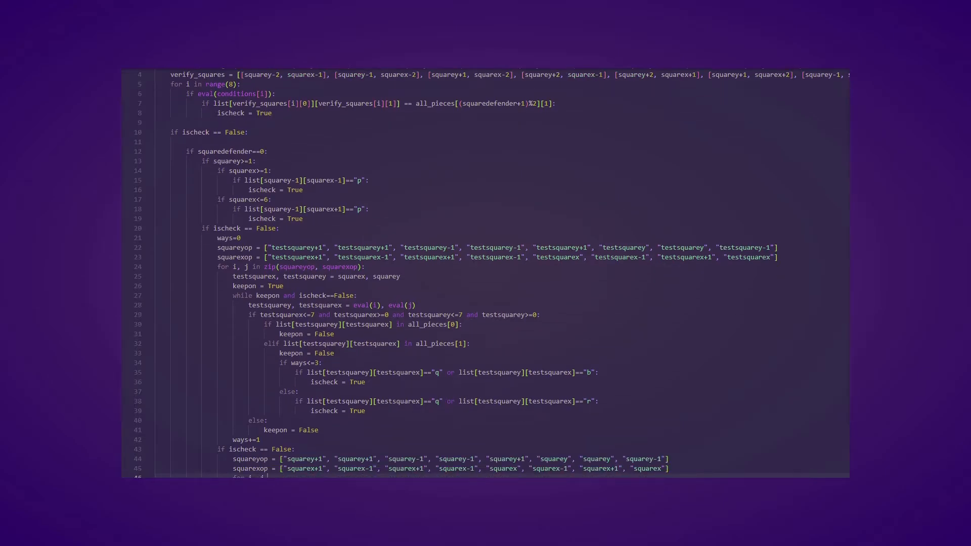
scroll("down", 3)
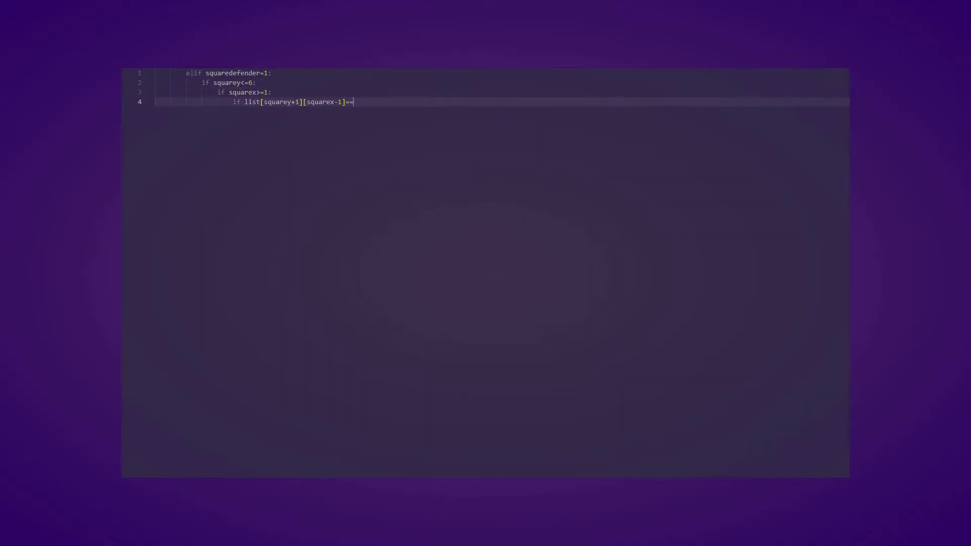
- Add the uppercase P pawn check and the squarexop direction list for the other colour's attacks
type("=\"P\":")
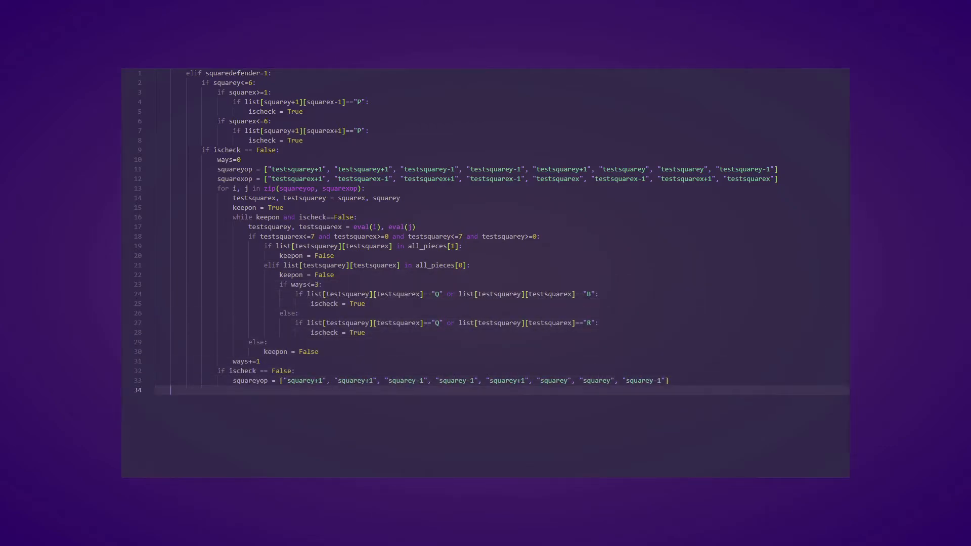
type("squarexop = [\"squarex+1\", \"squarex-1\", \"squarex+1\", \"squarex-1\", \"squarex\", \"squarex-1\", \"squarex+1\", \"squarex\"]")
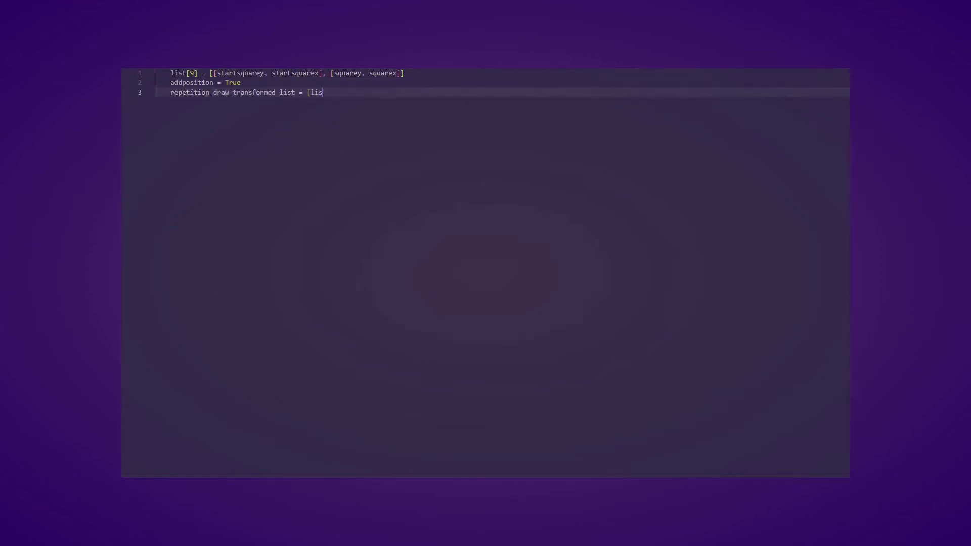
- Store each position with turn and castling rights in the repetition list and caption the window 'No one's game'
type("t[:8], list[8][0]%2, list[8][1:4], 1]")
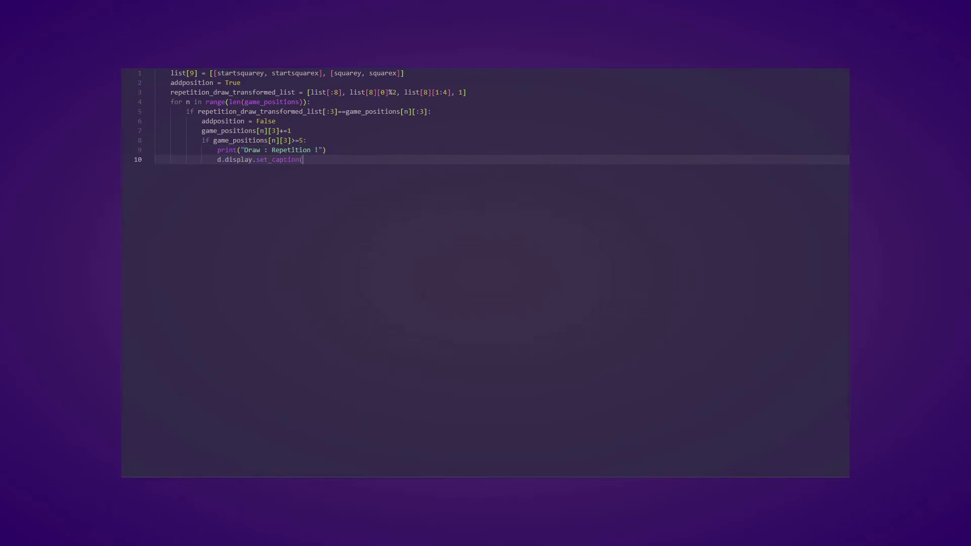
type("'No one\\'s game')")
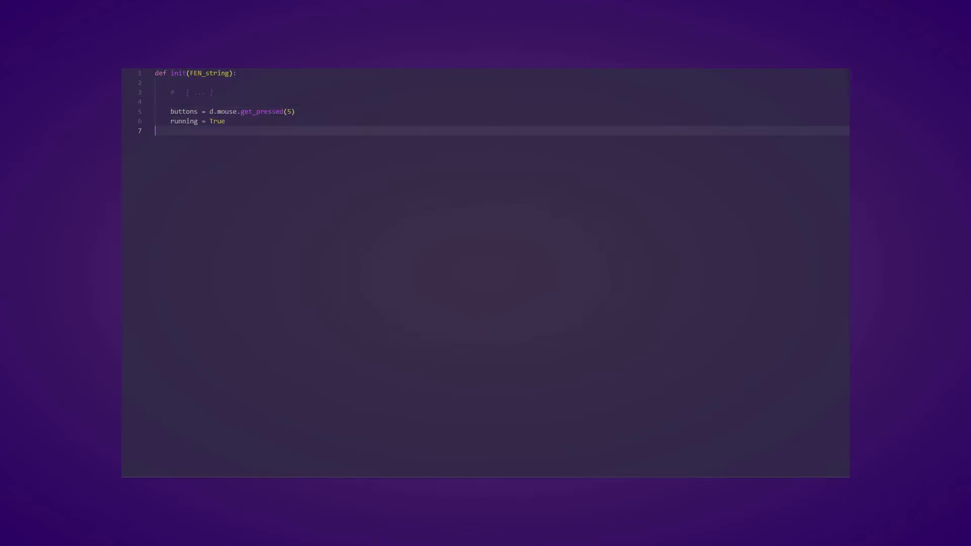
- Set drawing to False, quit on Escape or window close, and react when mouse button [2] is pressed
type("drawing = False")
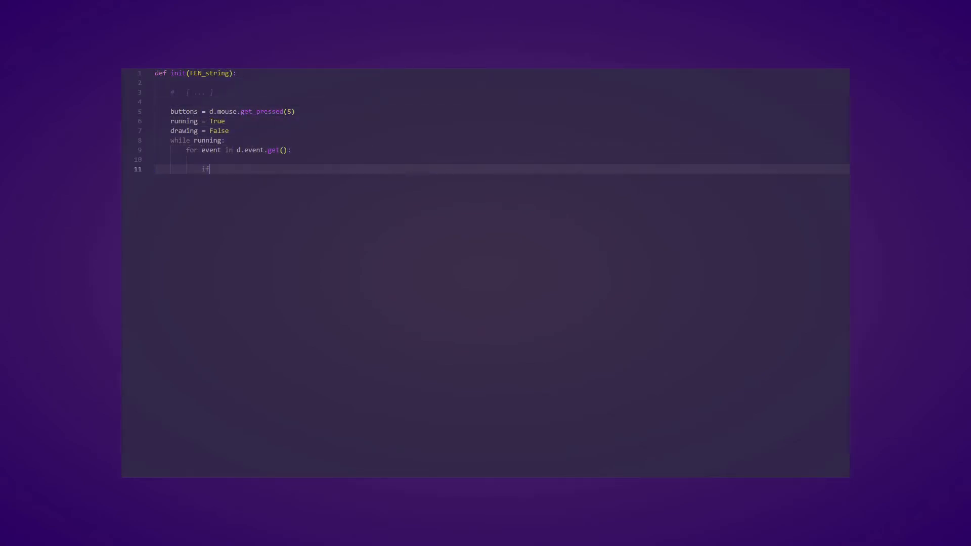
type("(event.type == d.KEYDOWN and event.key == d.K_ESCAPE) or (event.type == d.QUIT):")
type("elif buttons[2]==False and d.mouse.get_pressed(5")
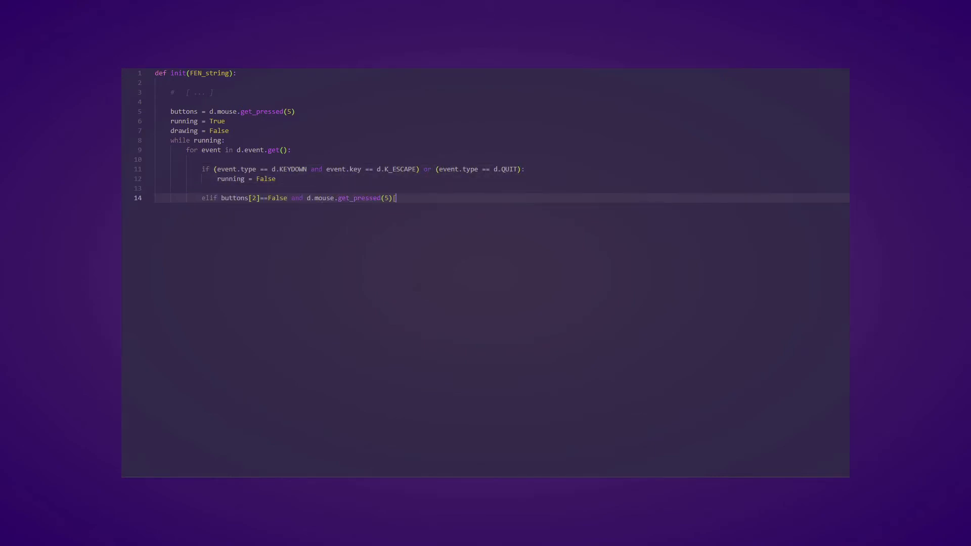
type("[2]==True:")
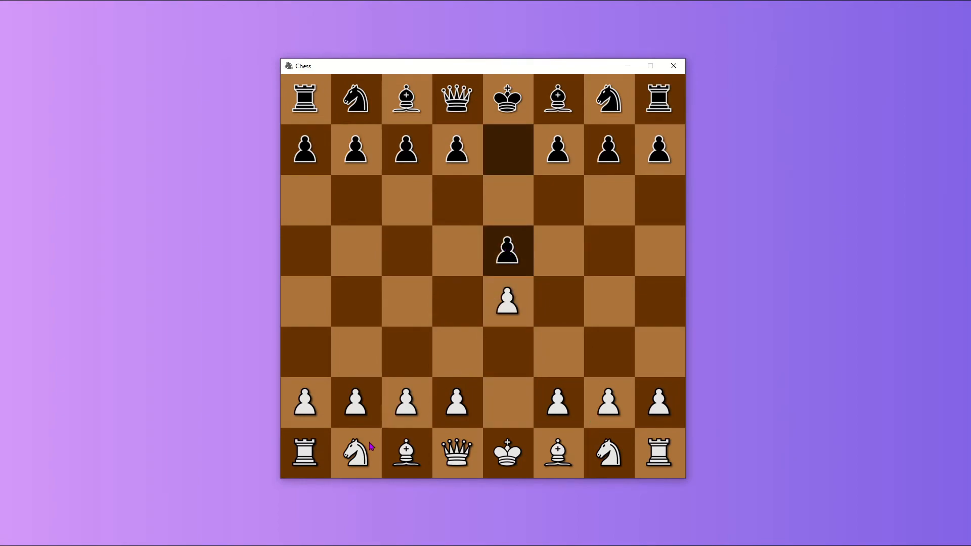
- Develop White's queenside knight to c3, then highlight the legal squares of Black's g4 bishop
left_click_drag(609, 453, 557, 351)
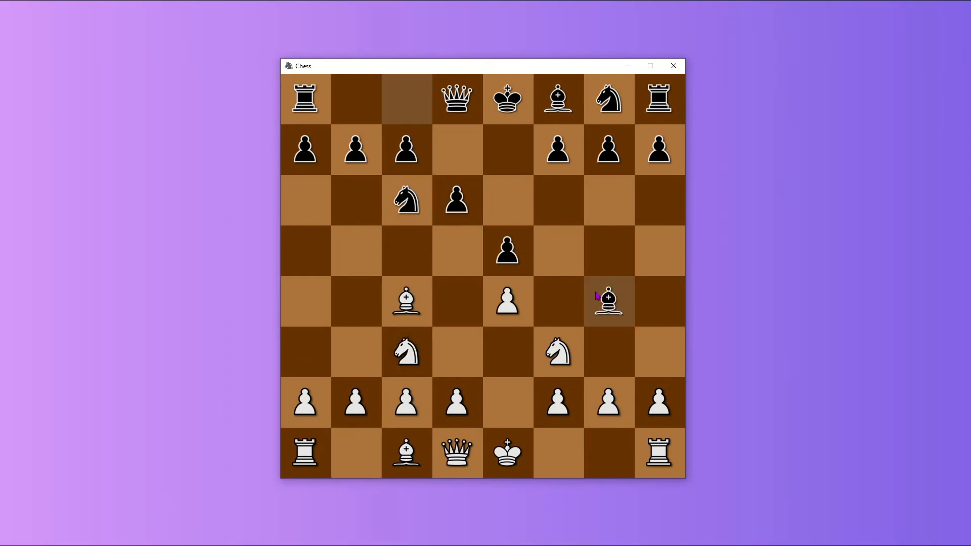
mouse_move(557, 348)
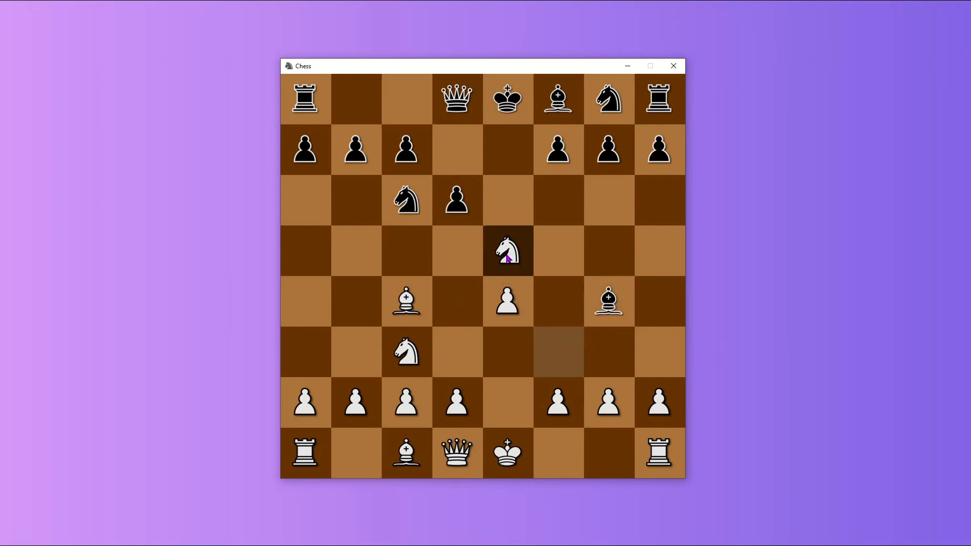
left_click(608, 301)
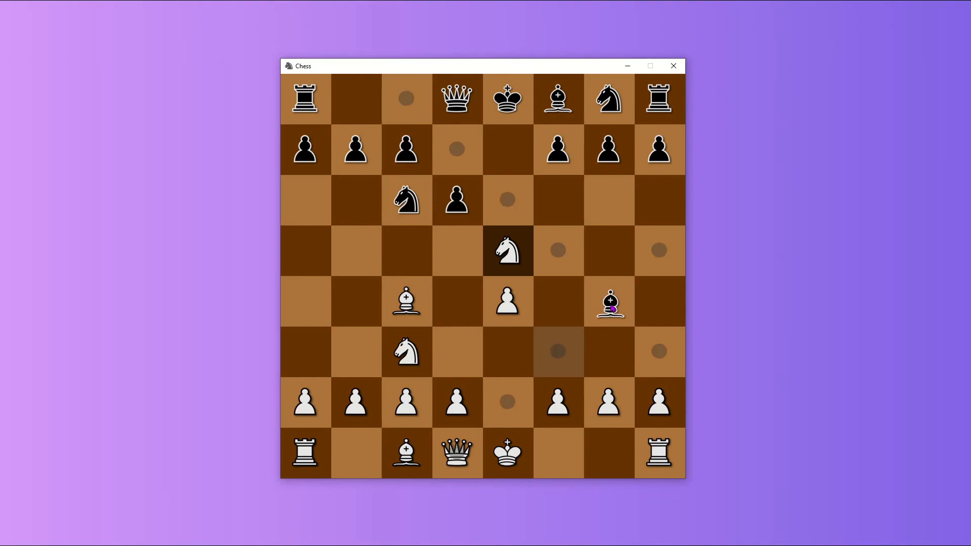